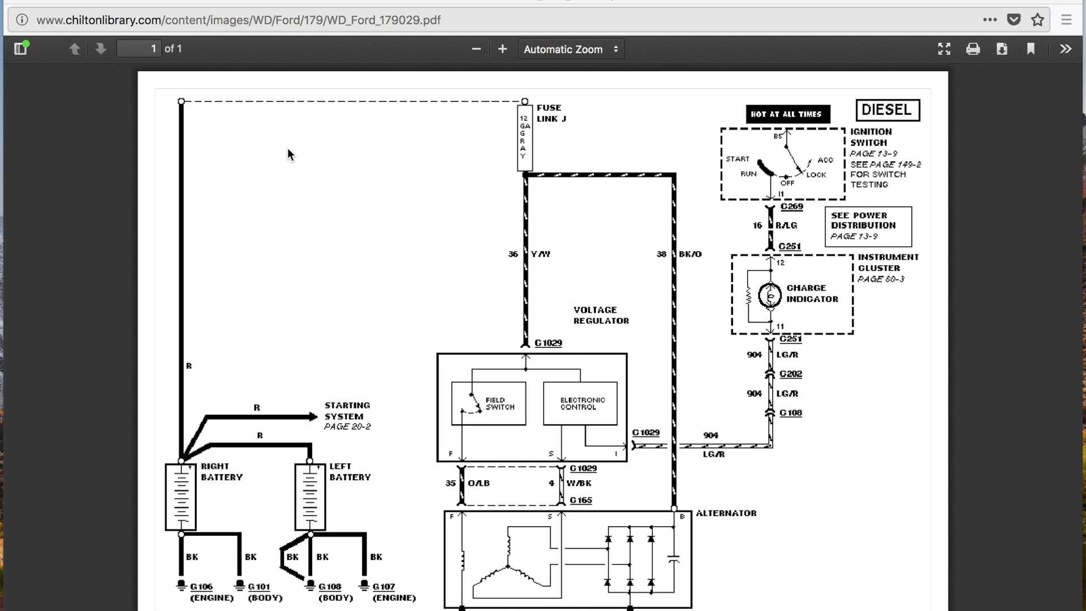
mouse_move(621, 430)
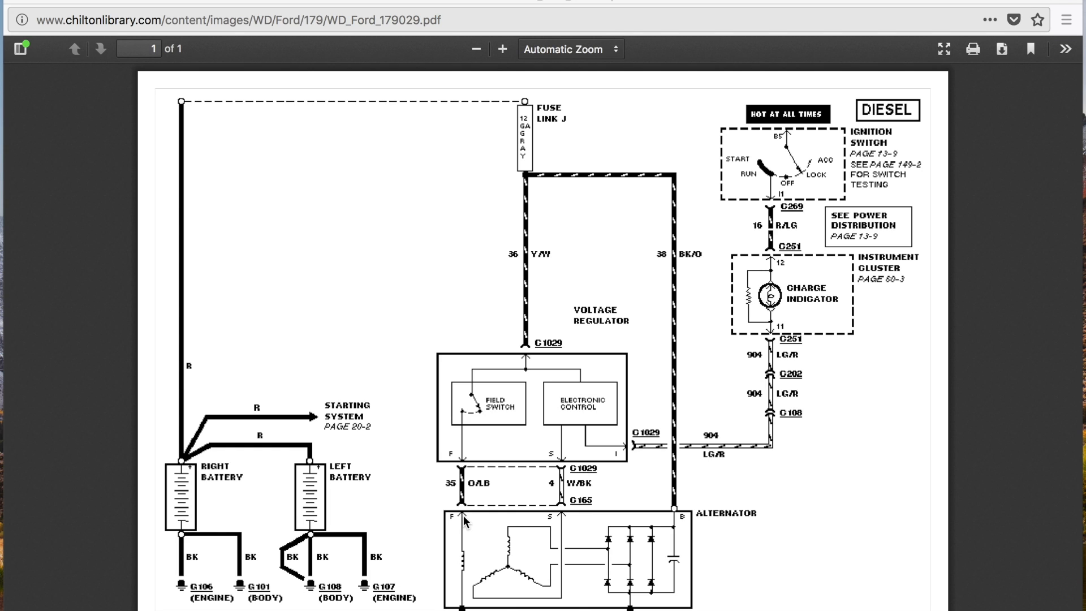
mouse_move(748, 244)
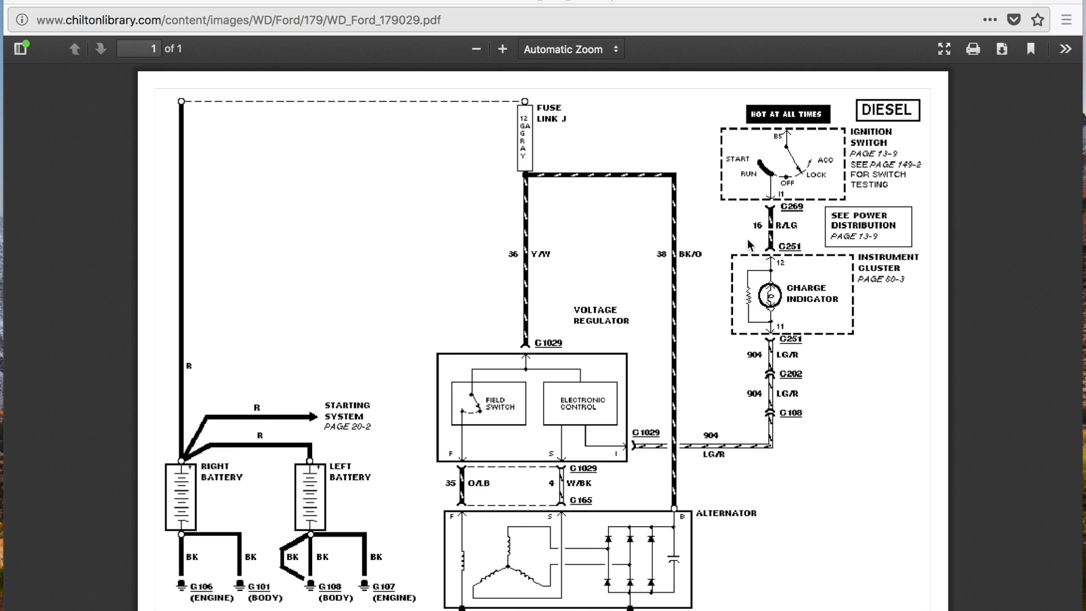
mouse_move(774, 199)
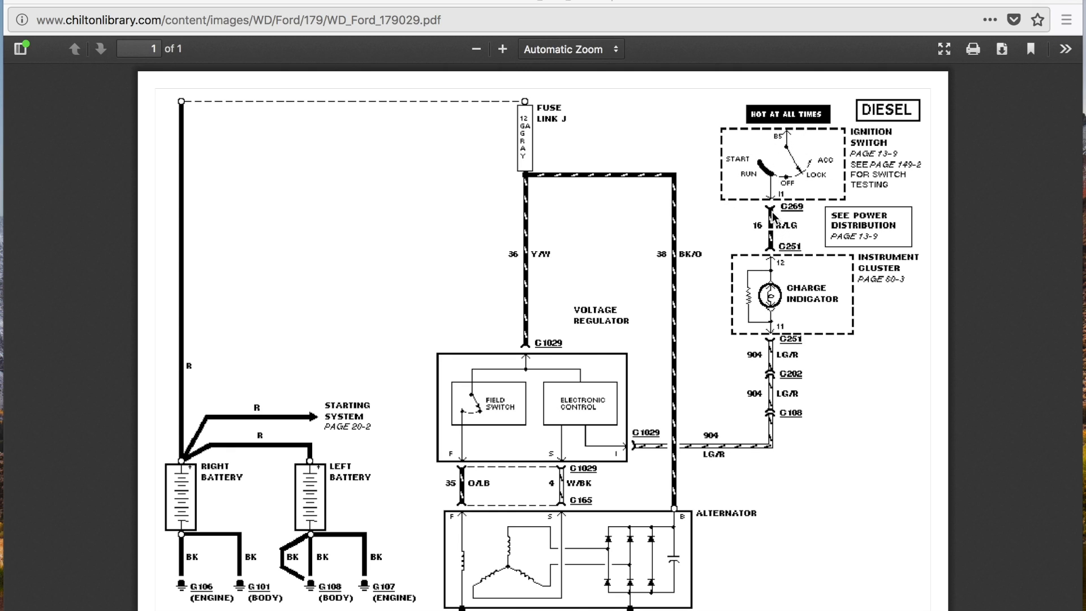
mouse_move(771, 301)
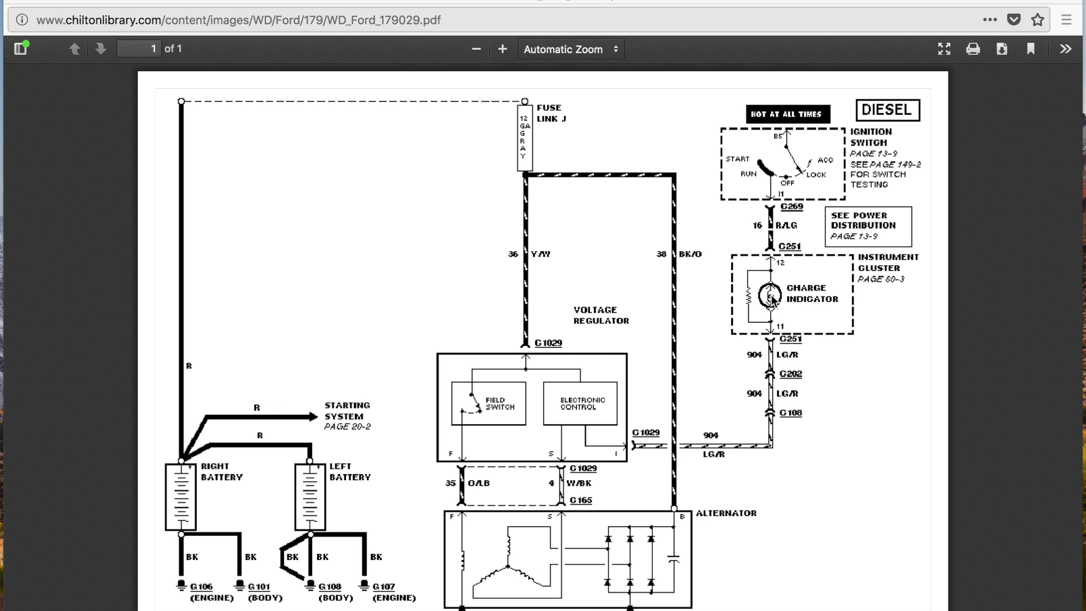
mouse_move(778, 325)
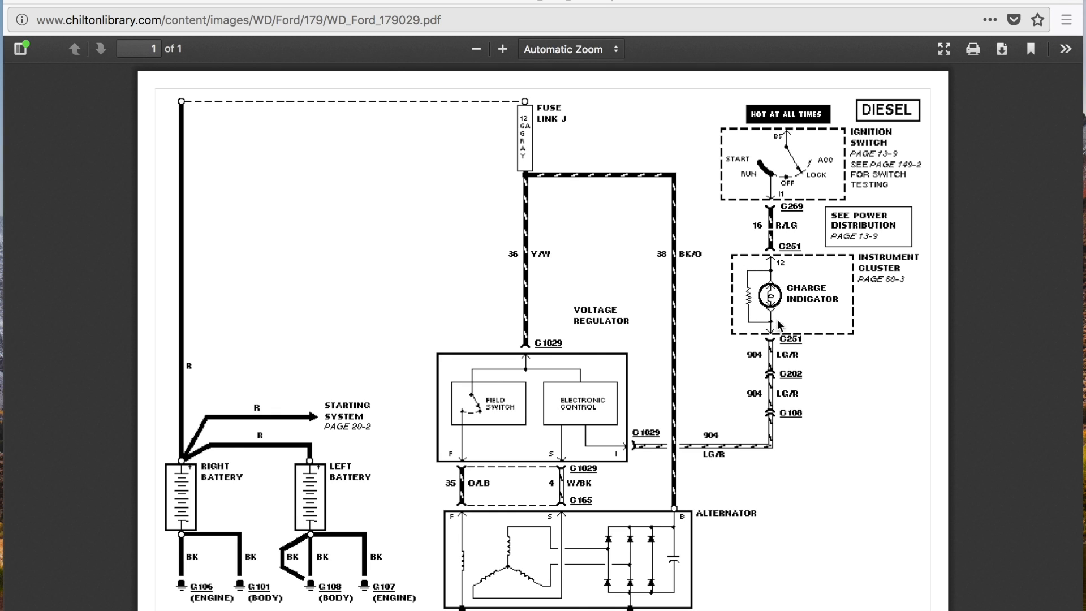
mouse_move(780, 326)
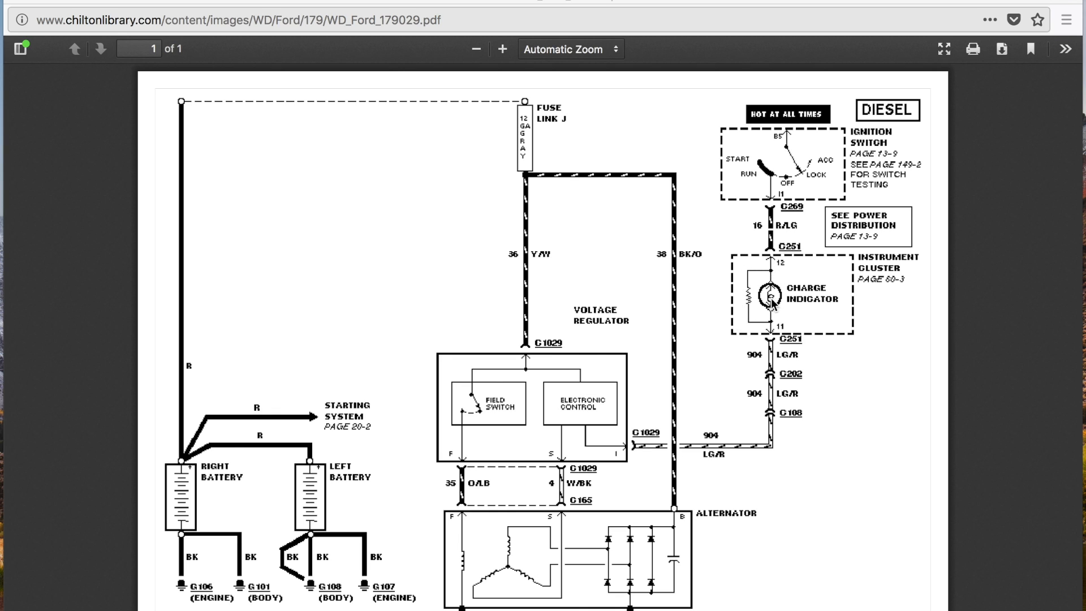
mouse_move(773, 309)
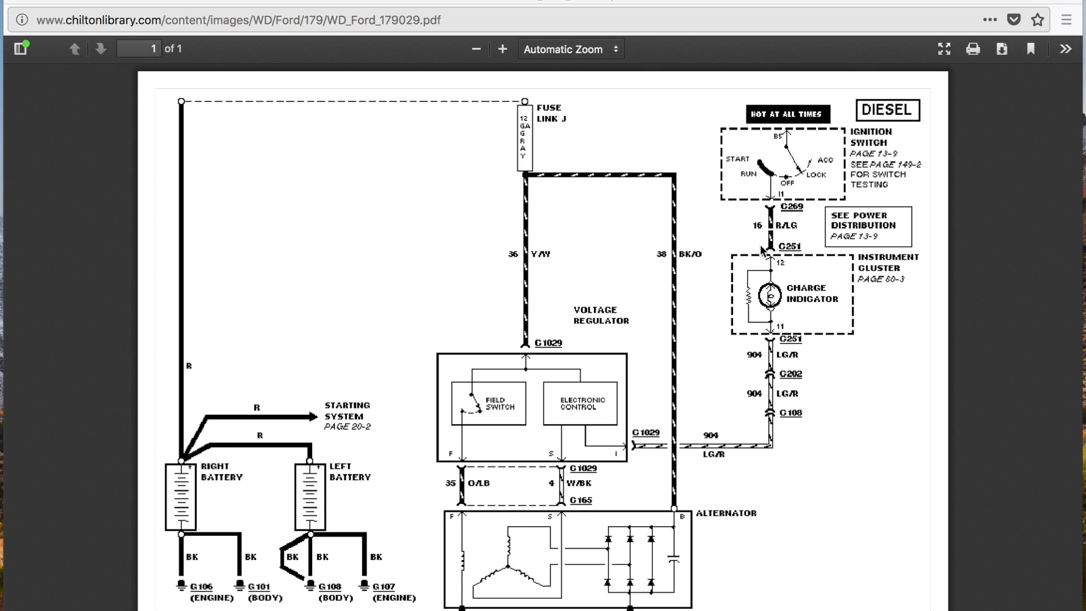
mouse_move(774, 294)
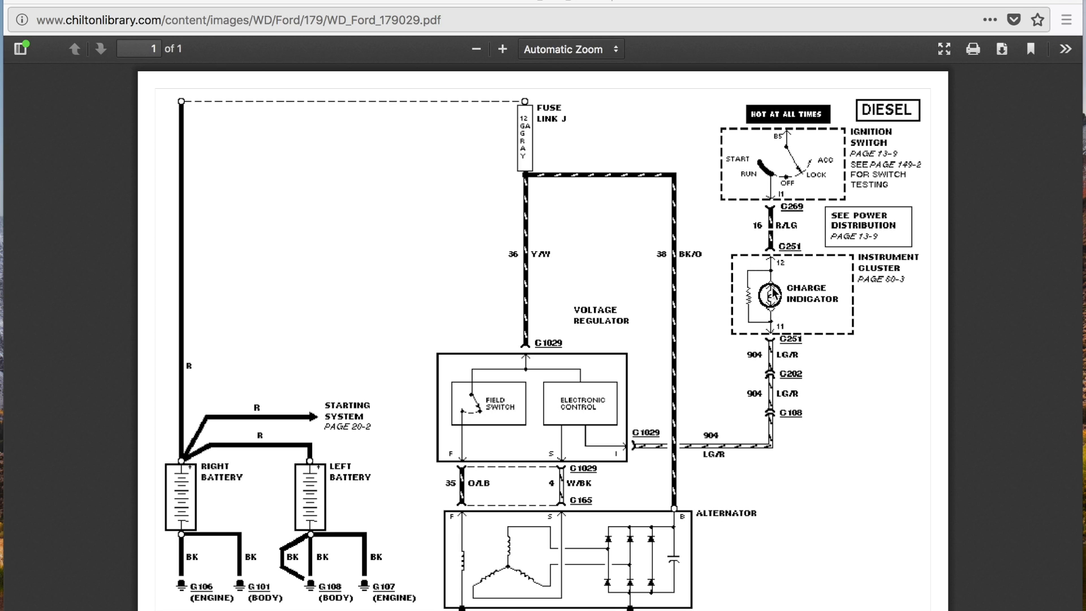
mouse_move(771, 339)
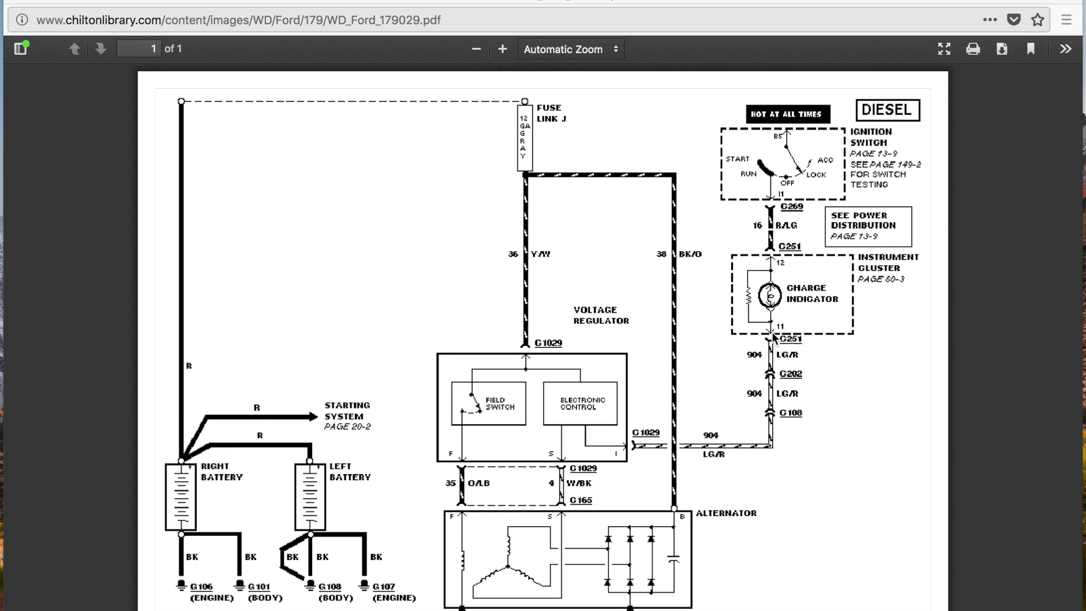
mouse_move(770, 330)
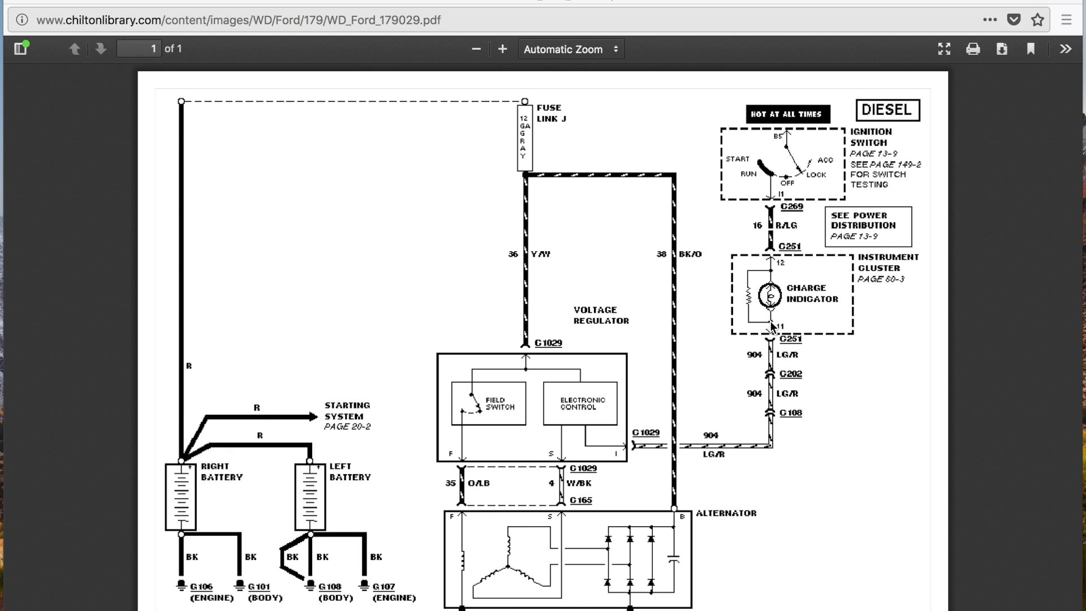
mouse_move(636, 453)
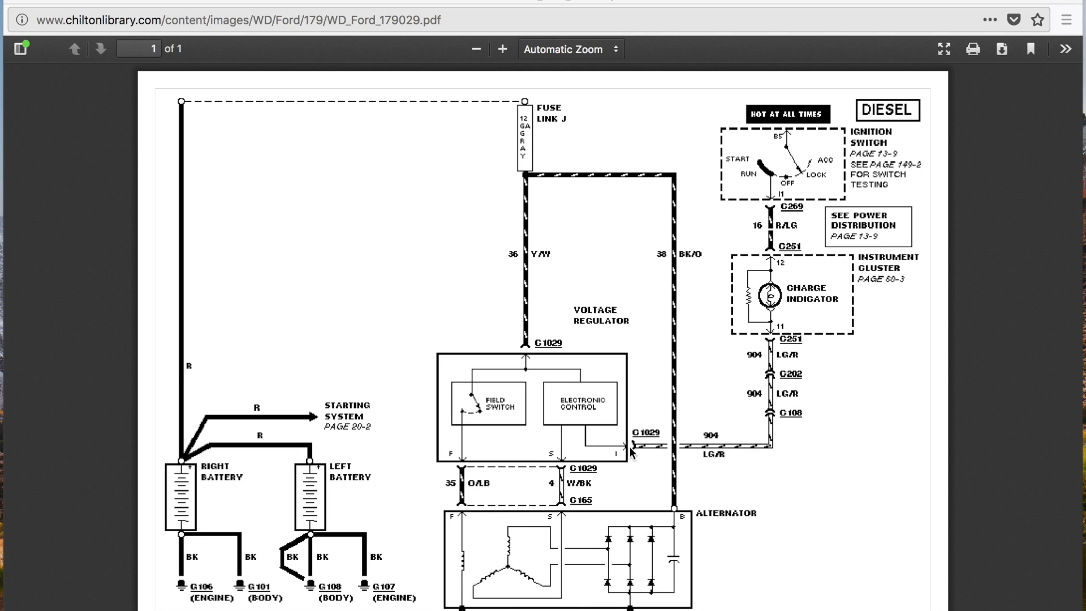
mouse_move(565, 440)
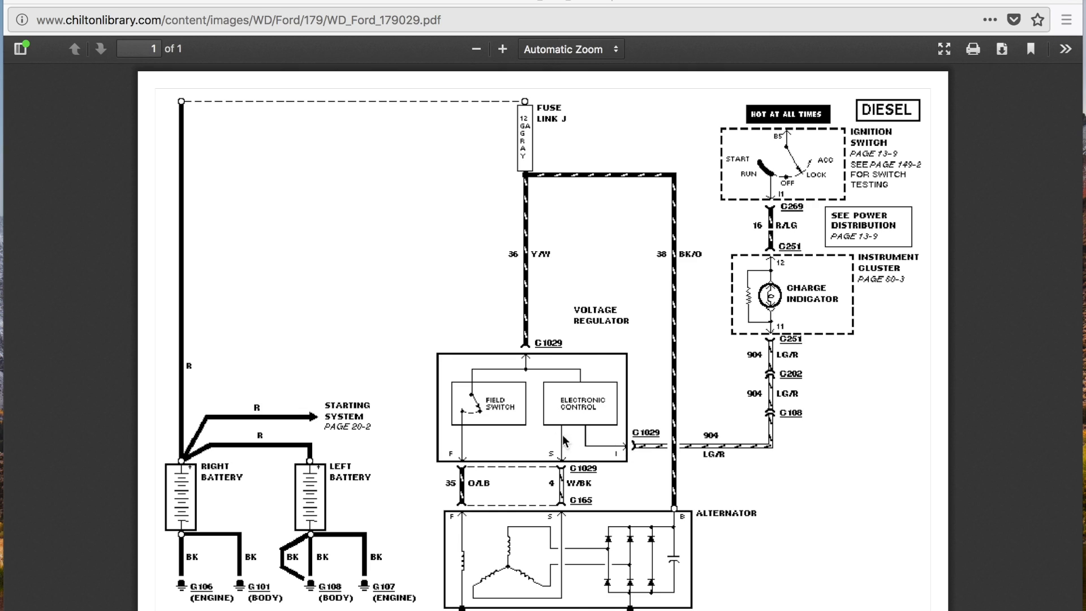
mouse_move(634, 450)
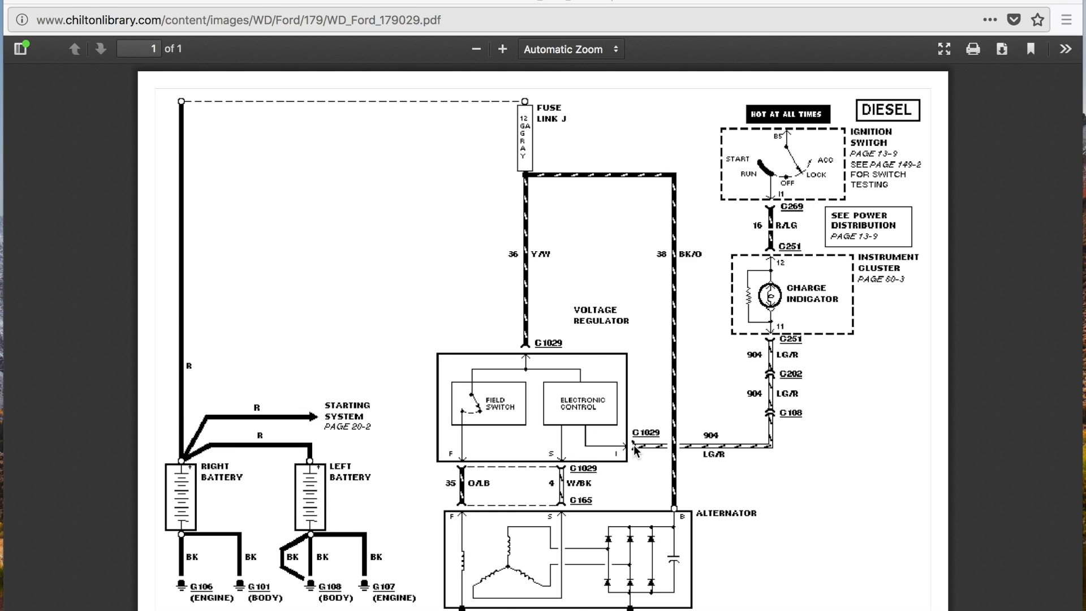
mouse_move(634, 453)
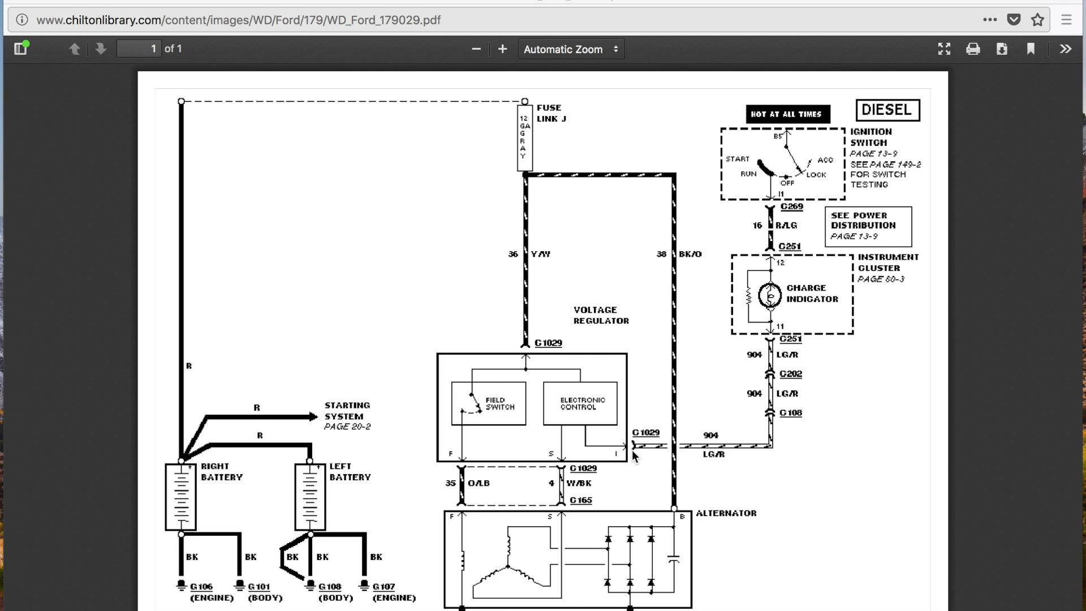
mouse_move(451, 452)
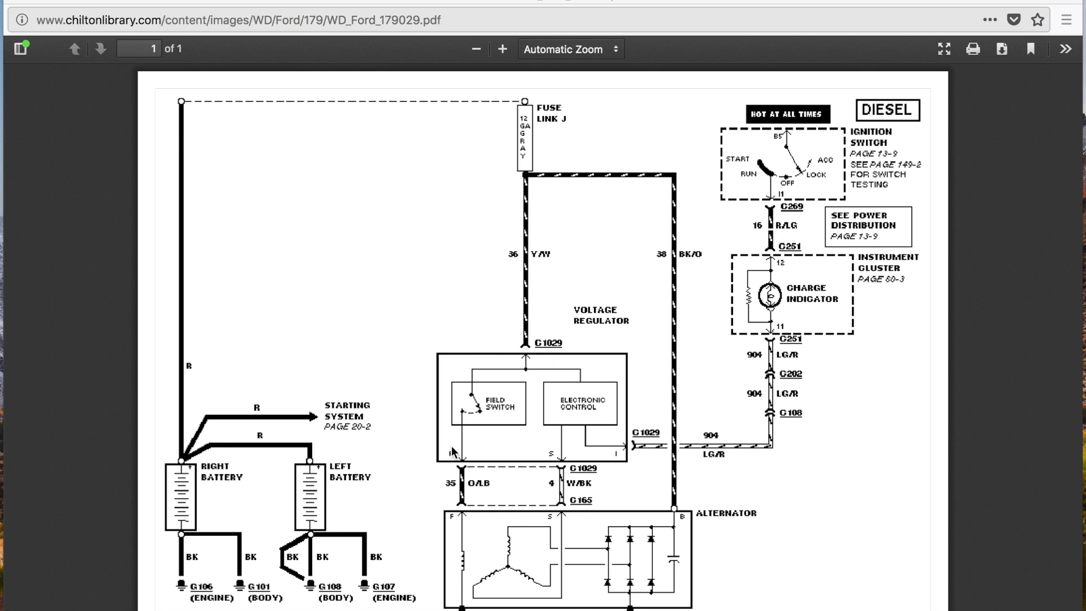
mouse_move(650, 449)
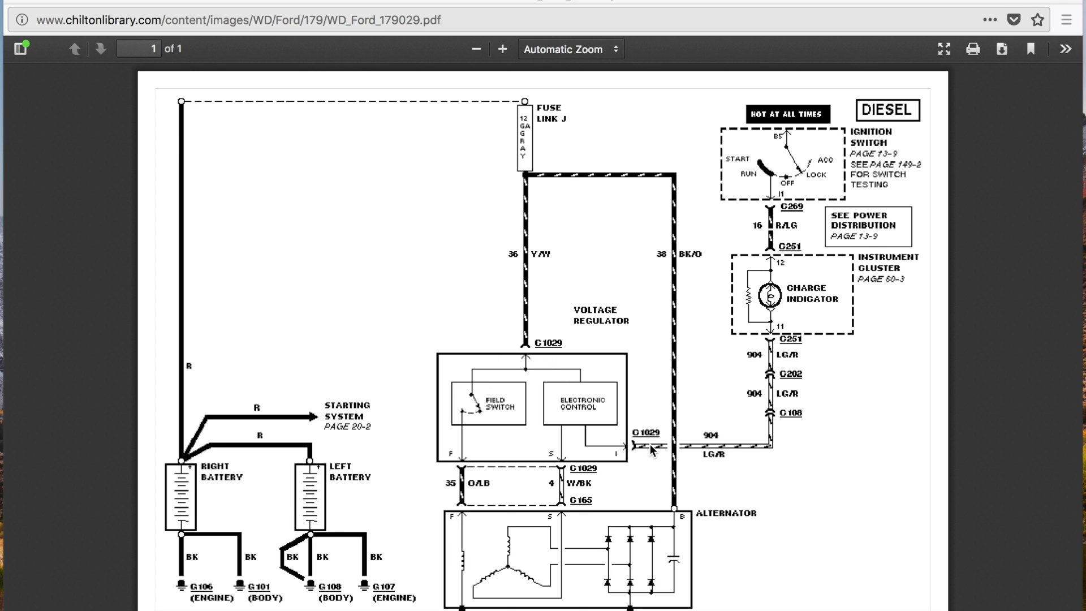
mouse_move(640, 447)
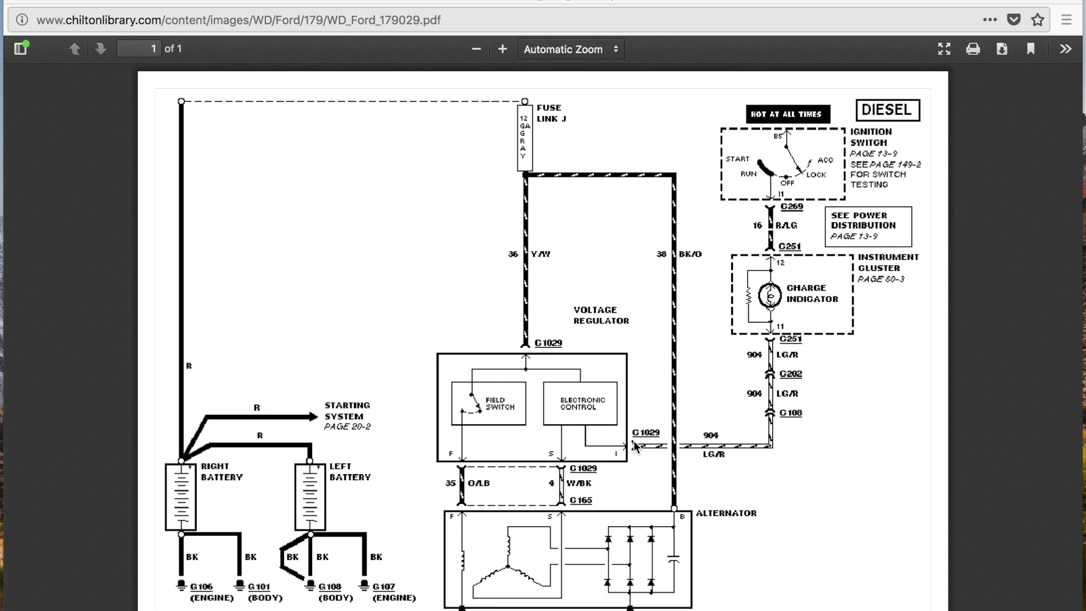
mouse_move(535, 431)
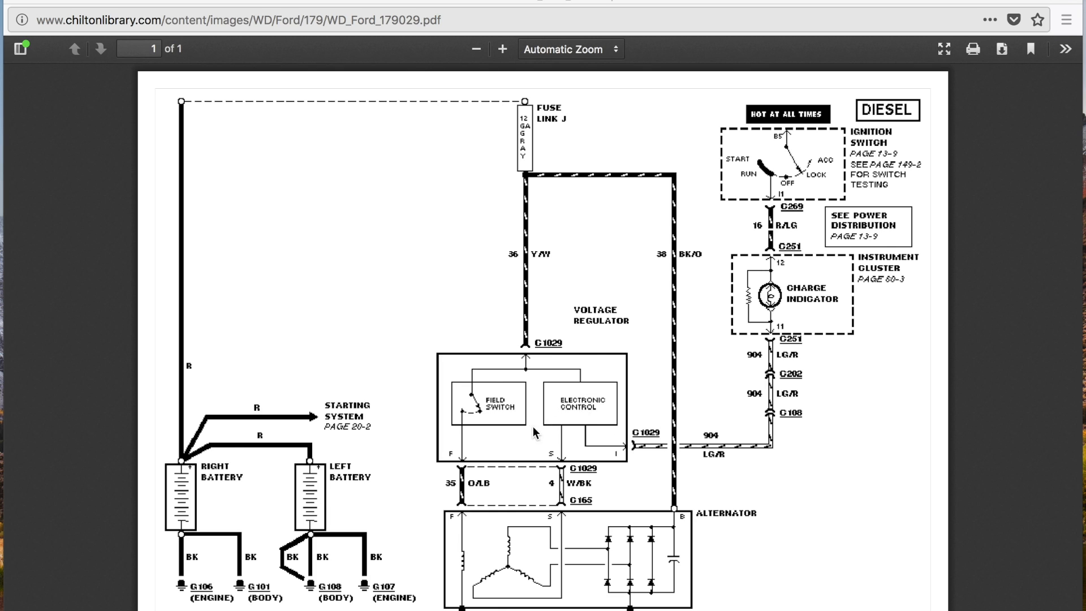
mouse_move(564, 453)
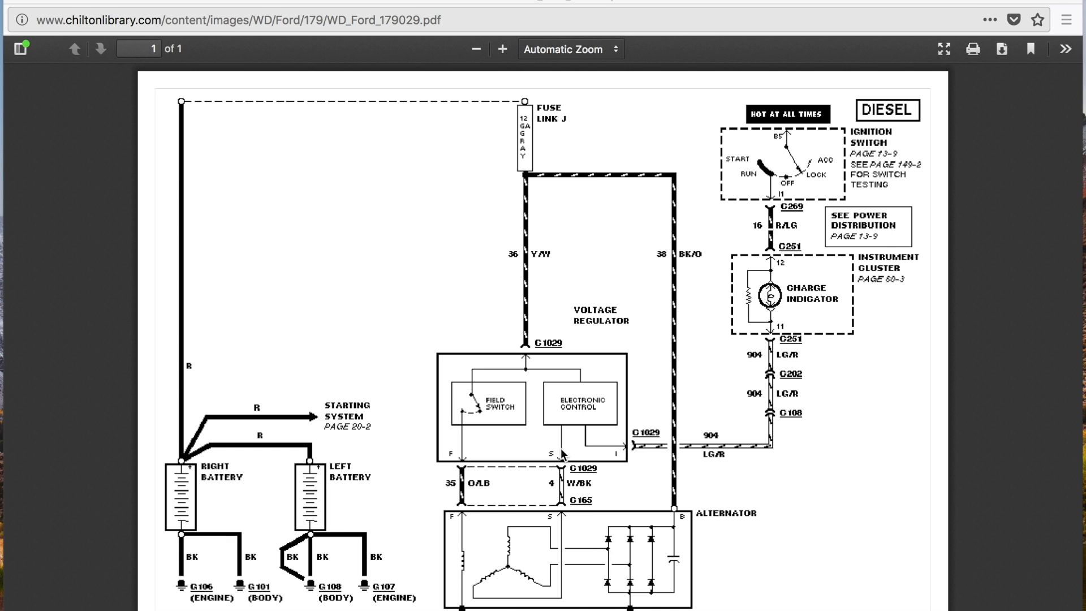
mouse_move(485, 461)
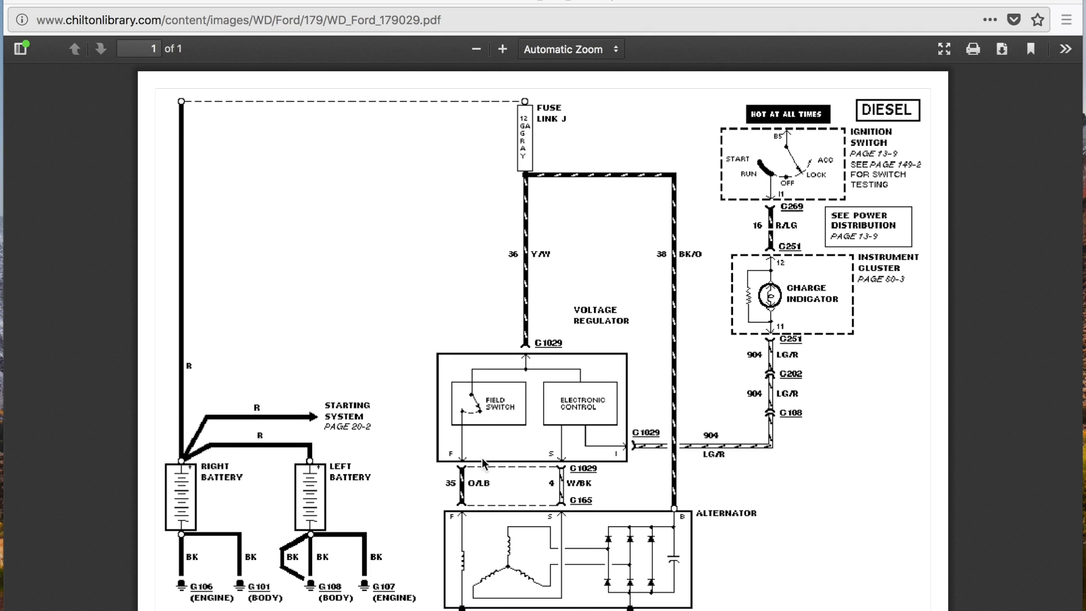
mouse_move(490, 408)
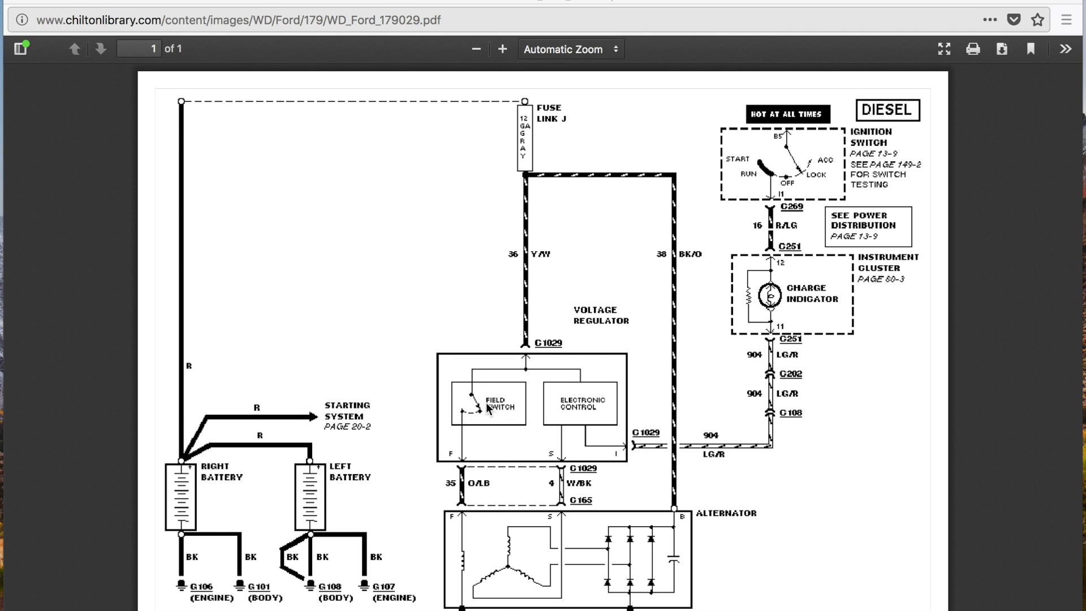
mouse_move(486, 408)
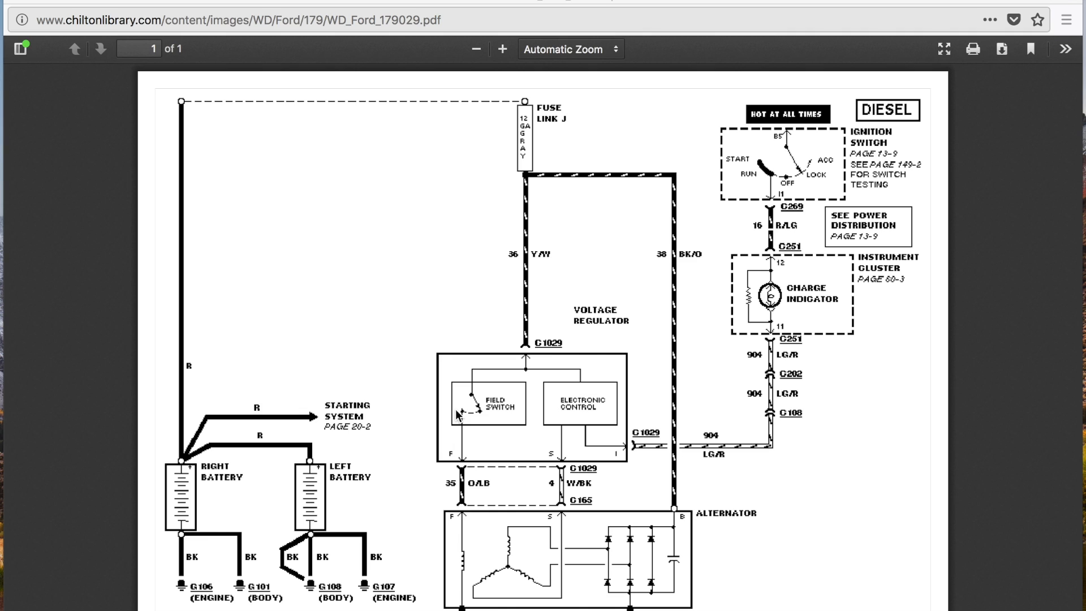
mouse_move(403, 391)
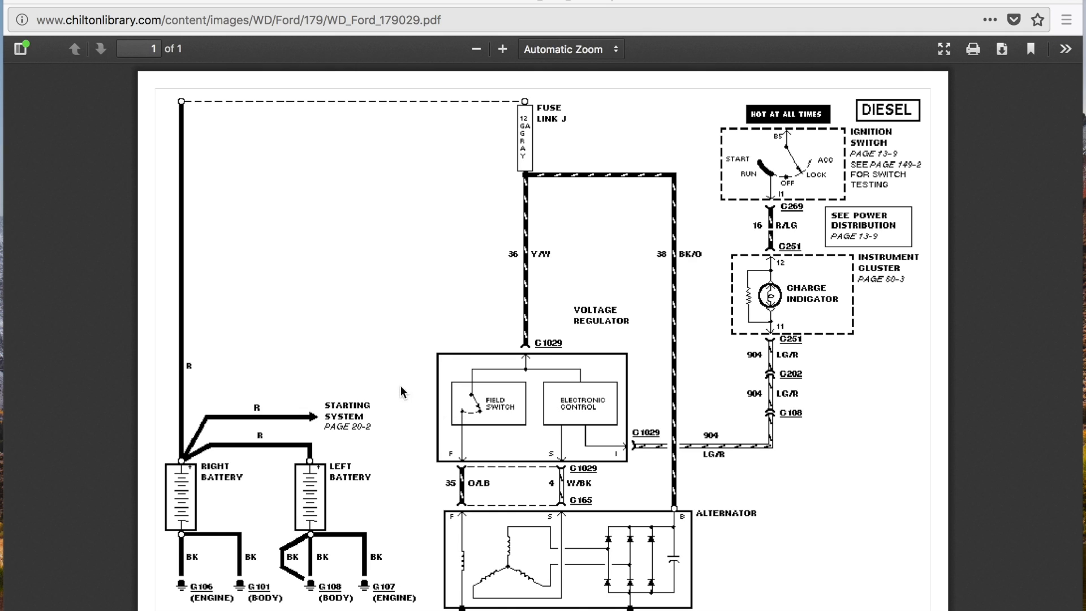
mouse_move(533, 313)
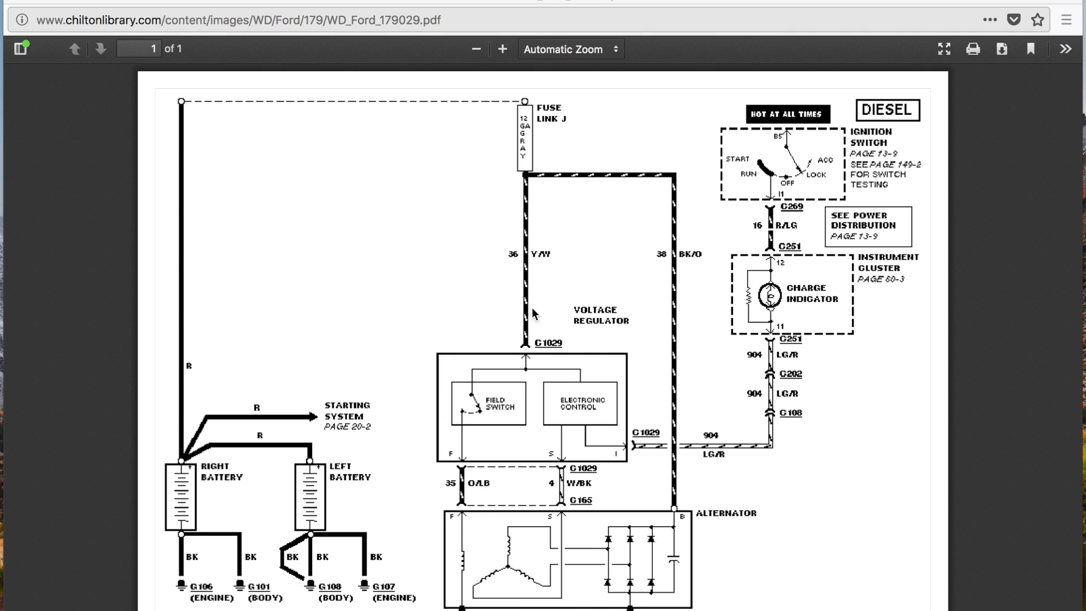
mouse_move(530, 181)
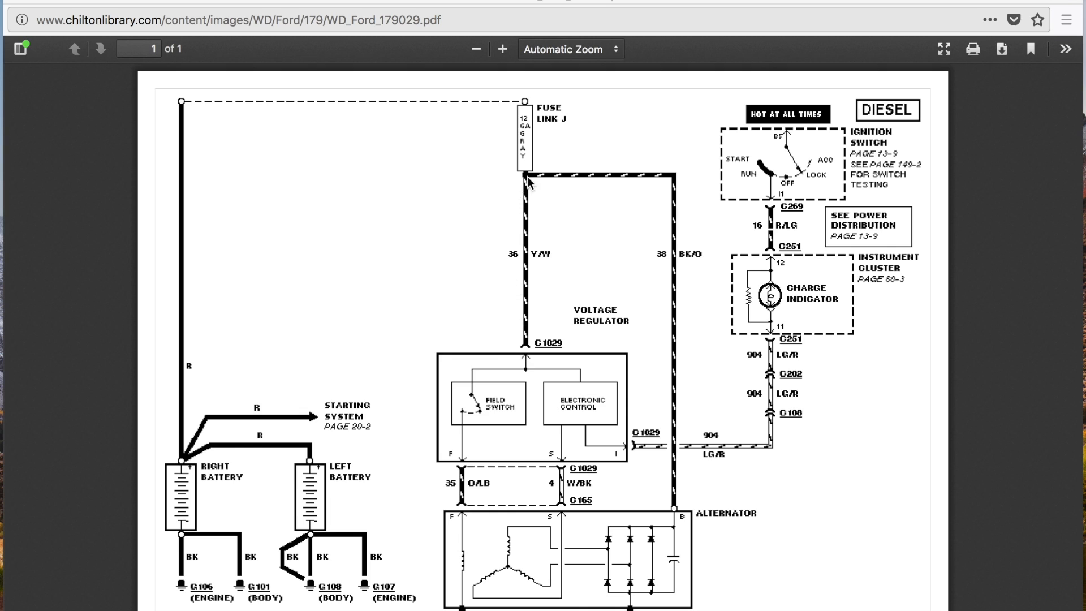
mouse_move(523, 371)
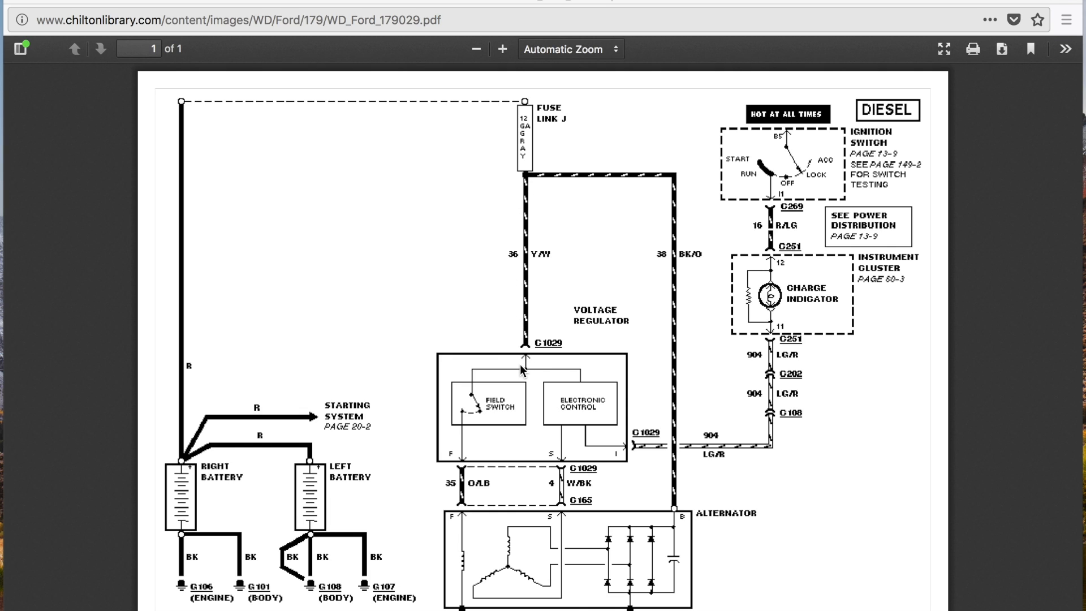
mouse_move(570, 486)
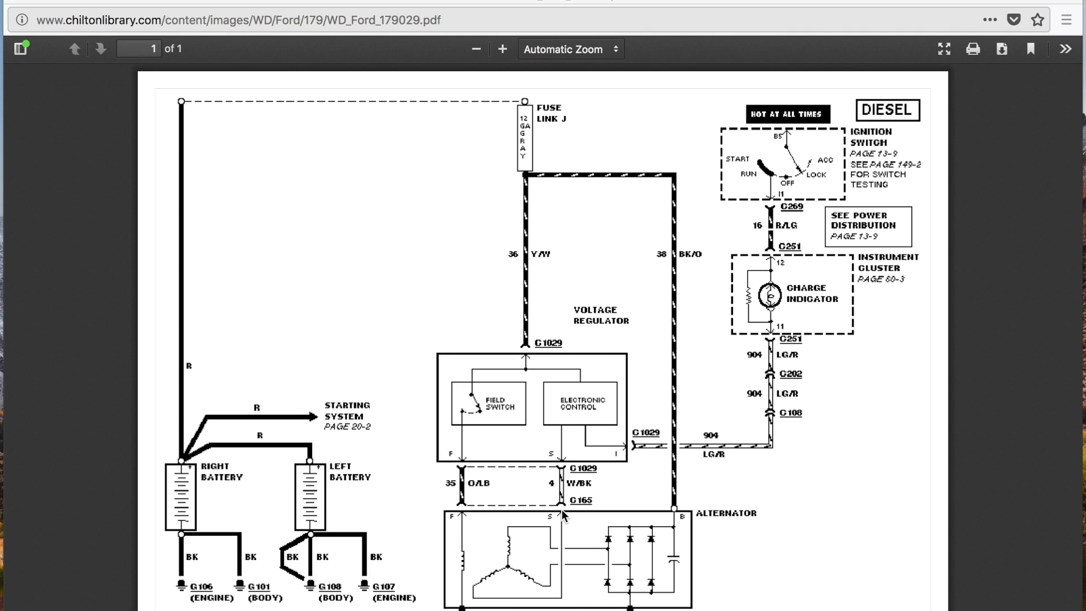
mouse_move(562, 525)
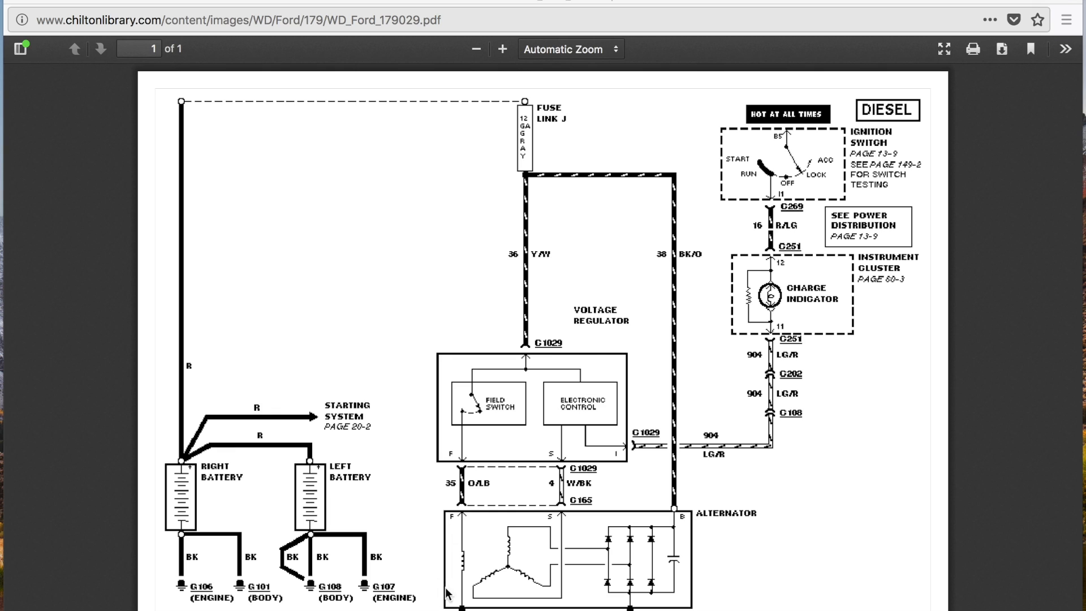
mouse_move(514, 526)
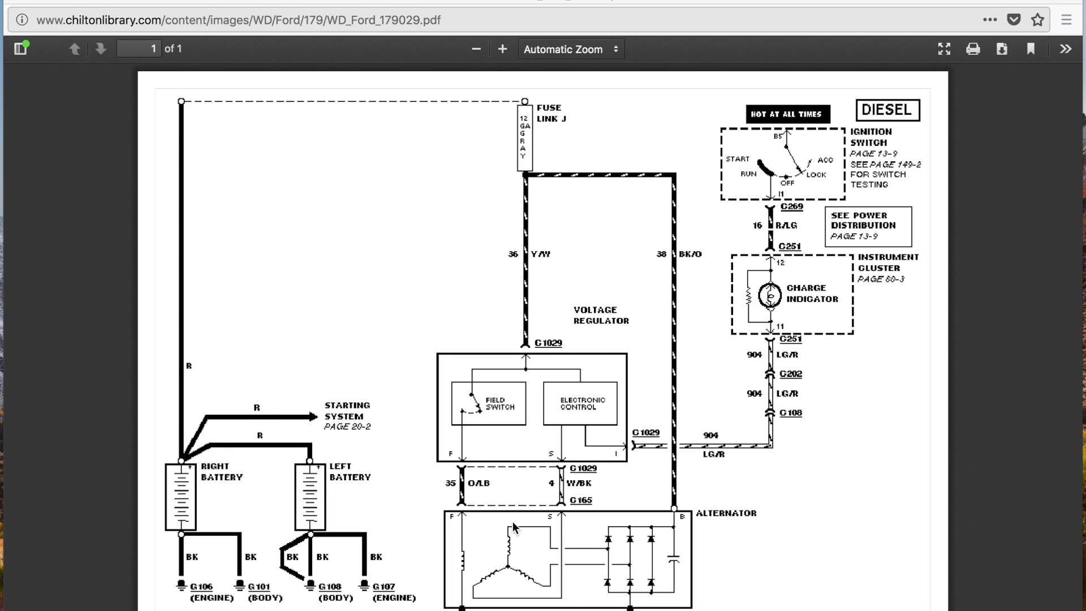
mouse_move(551, 544)
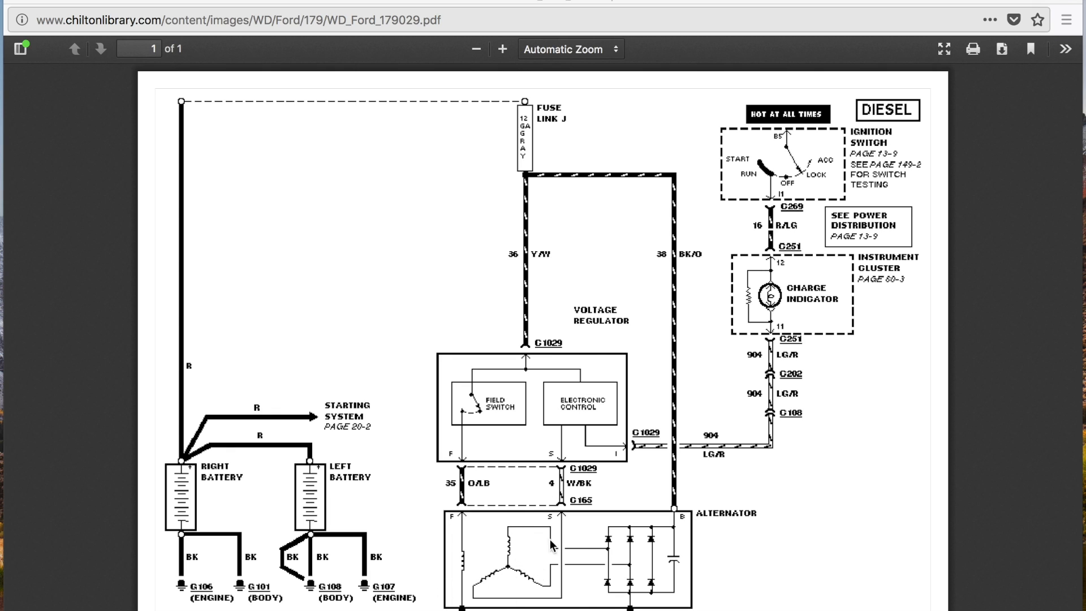
mouse_move(631, 578)
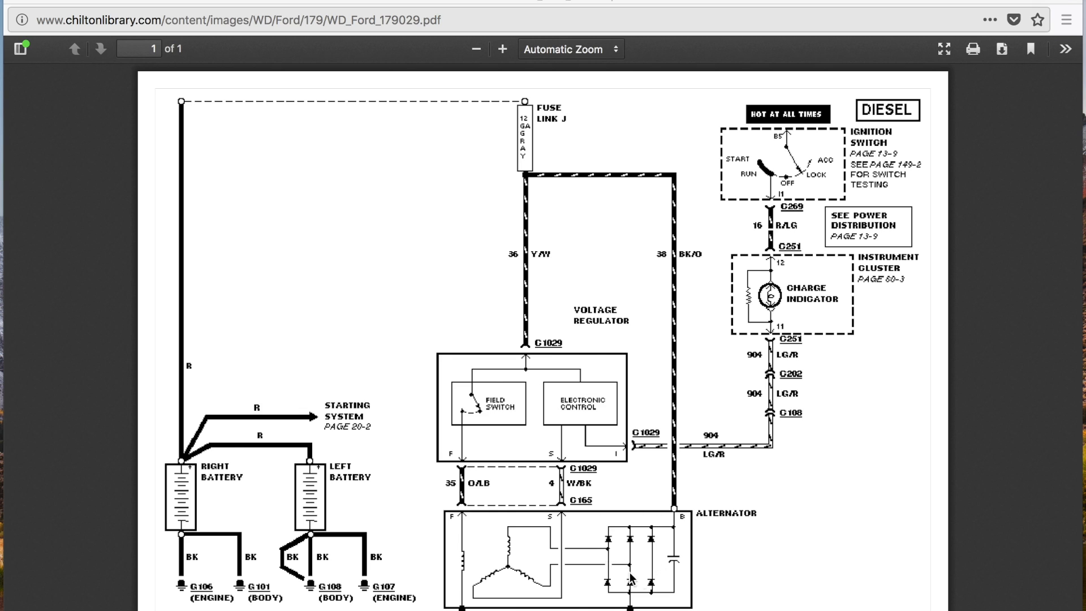
mouse_move(666, 551)
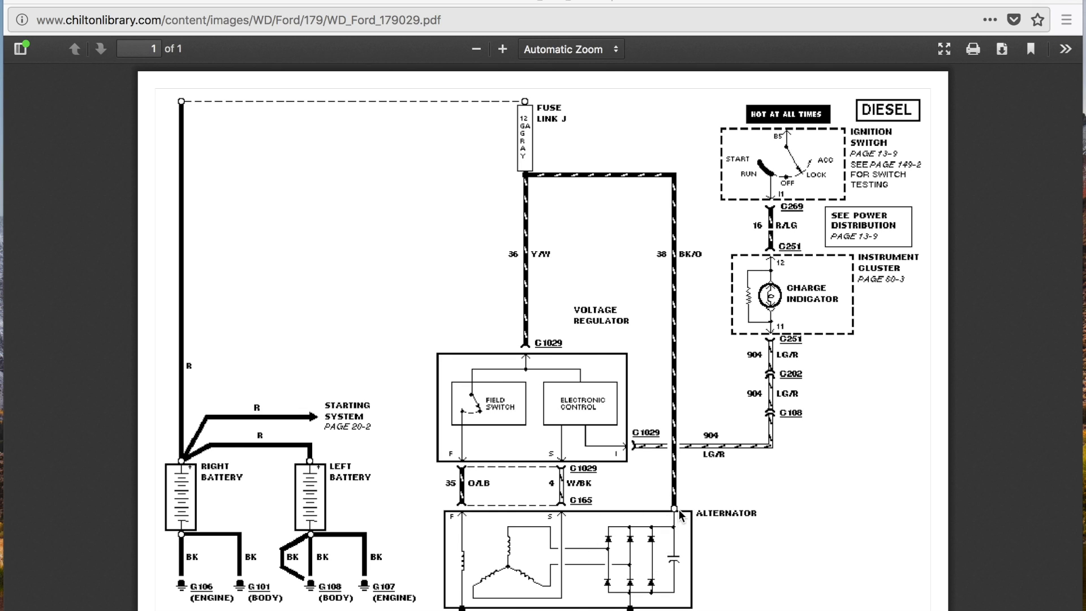
mouse_move(514, 219)
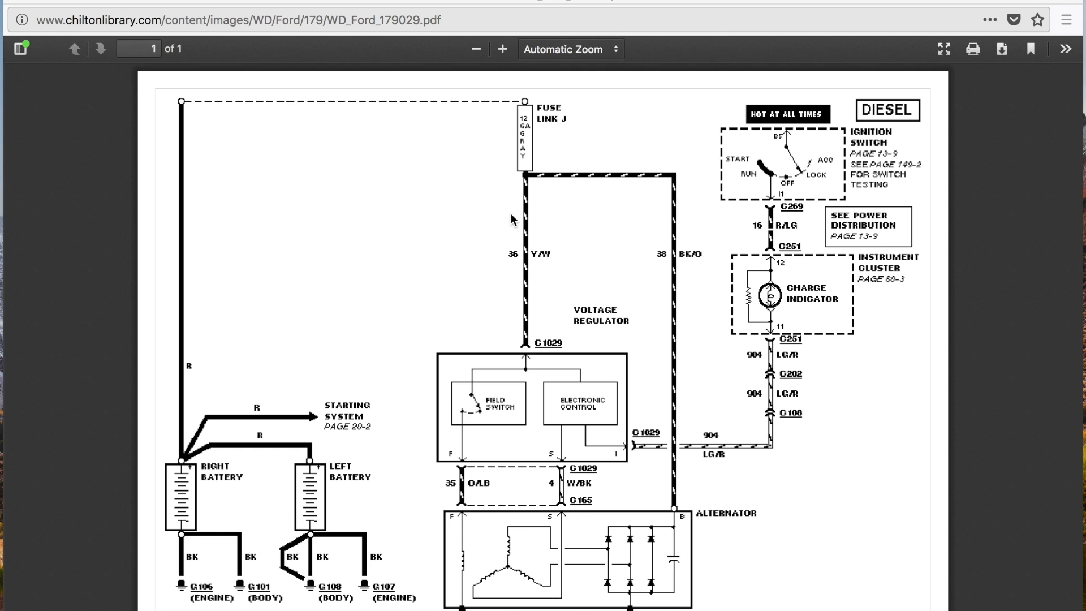
mouse_move(512, 136)
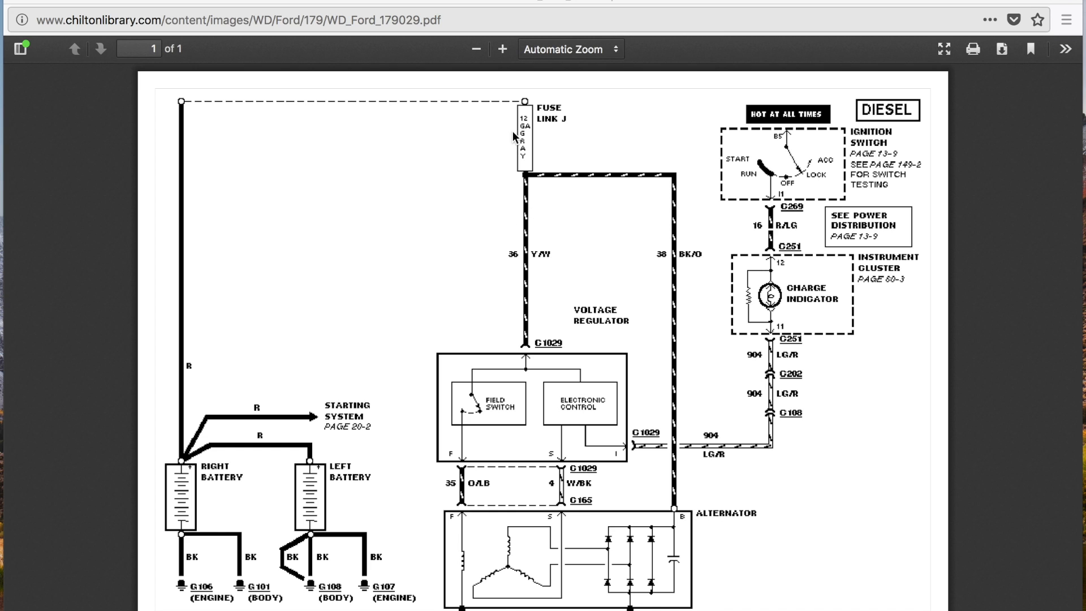
mouse_move(560, 446)
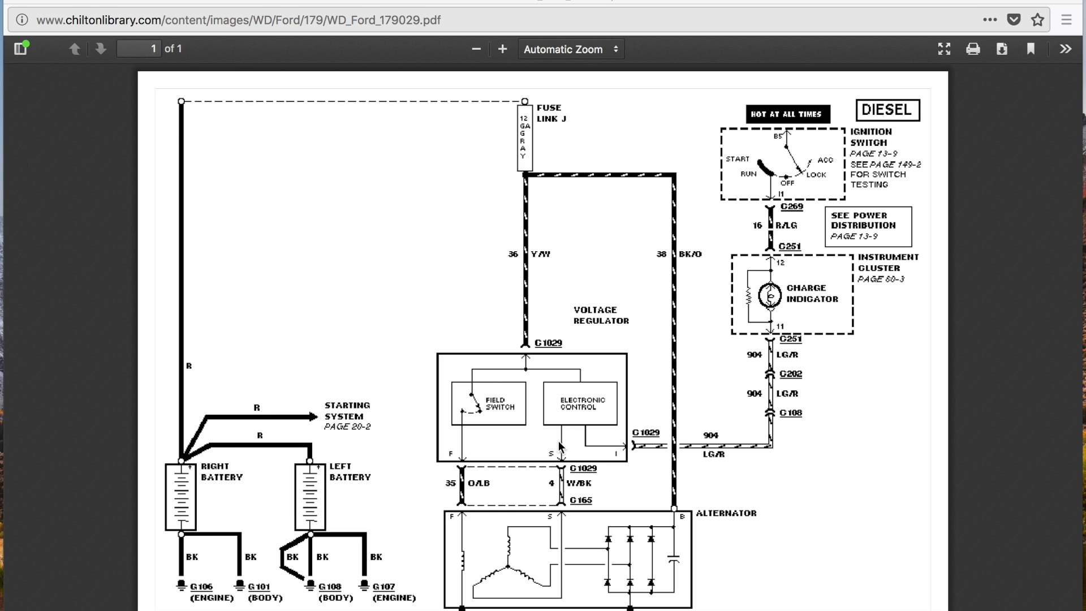